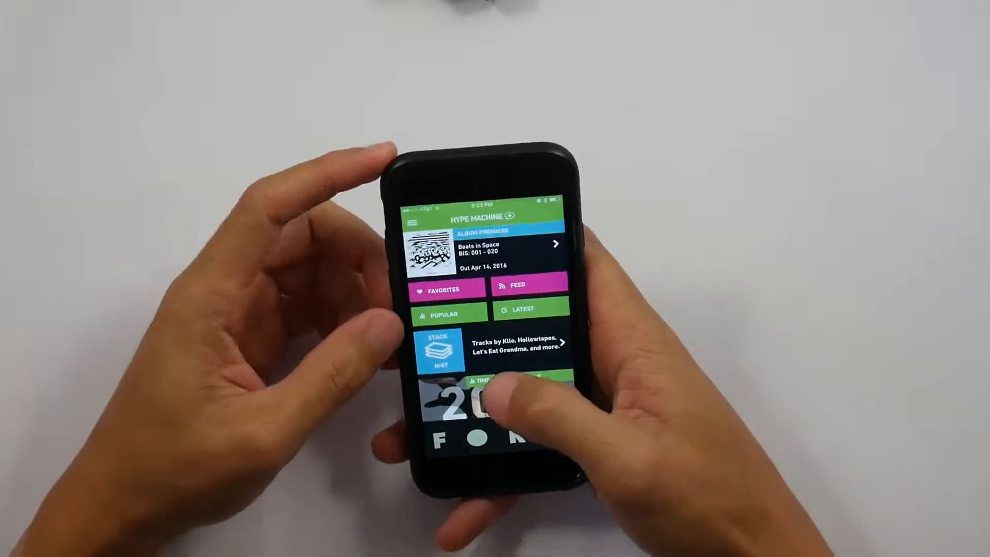
Open the Popular chart from the Hype Machine home screen
click(444, 314)
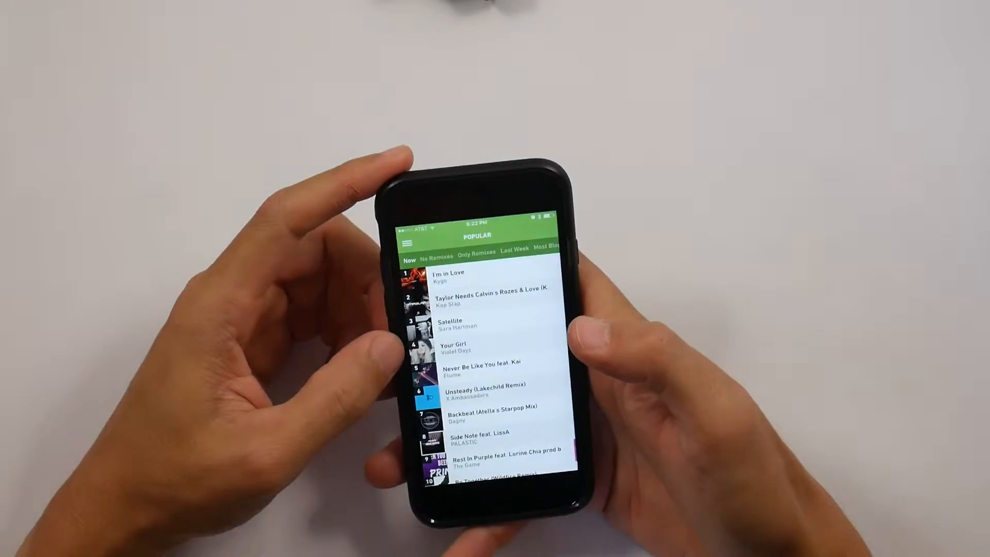
click(468, 277)
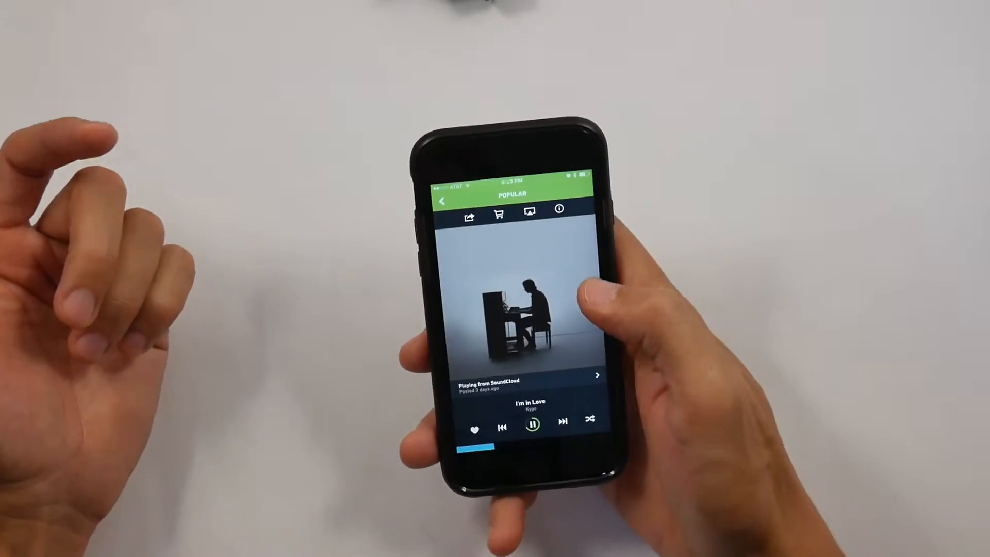
Skip to Kap Slap's 'Taylor Needs Calvin's Rezes & Love (Kap Slap Edit)'
click(561, 420)
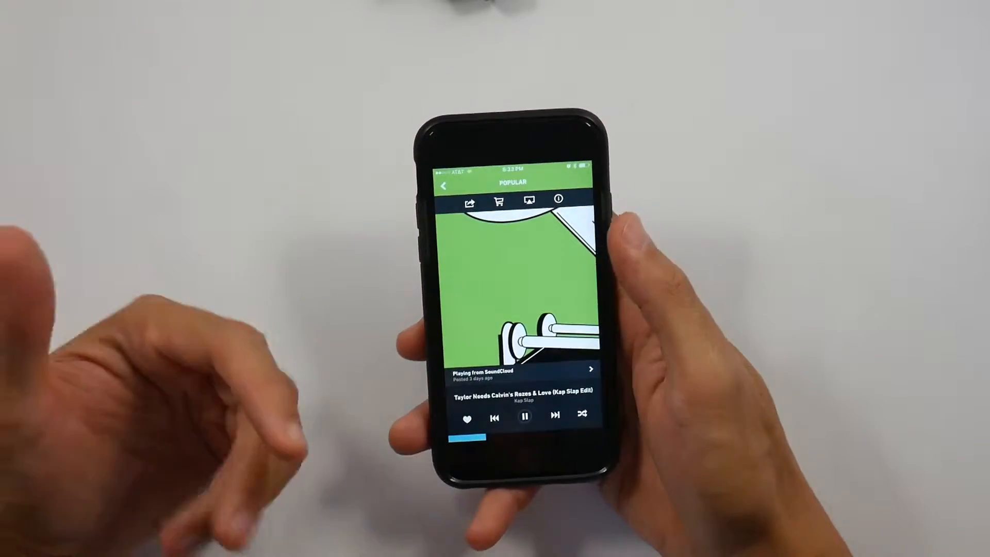